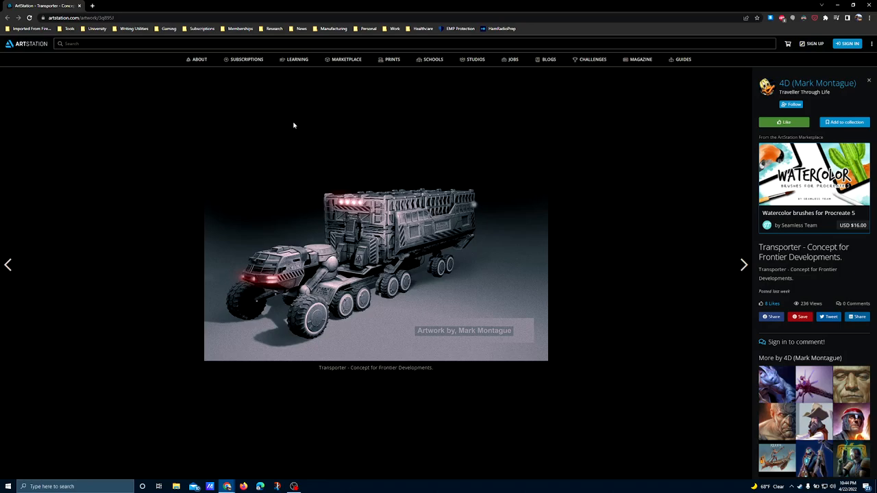
pyautogui.moveTo(335, 282)
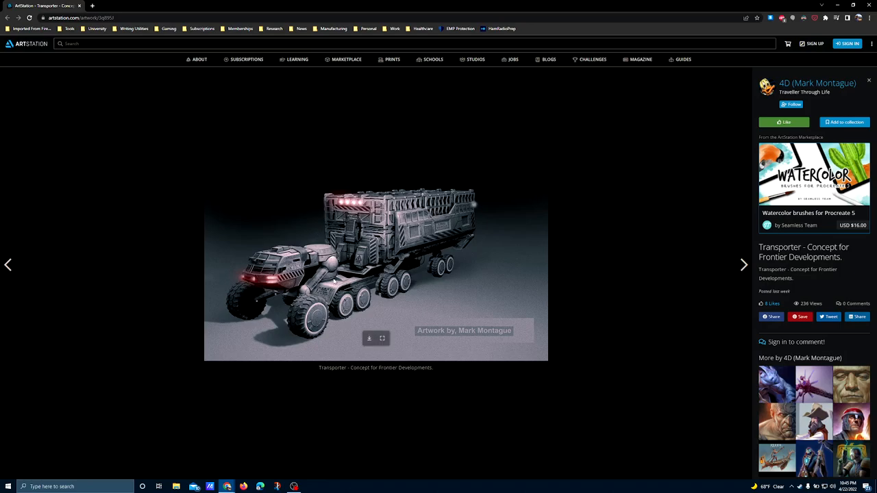
pyautogui.moveTo(341, 267)
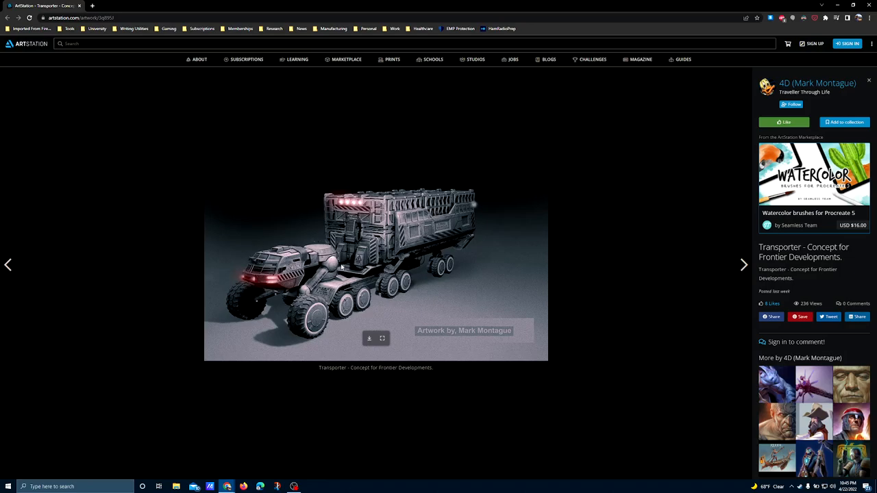
pyautogui.moveTo(279, 294)
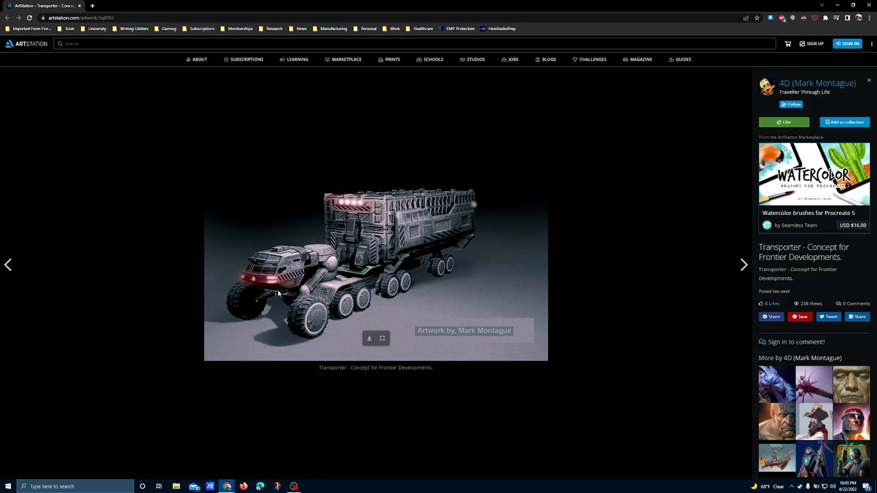
pyautogui.moveTo(261, 289)
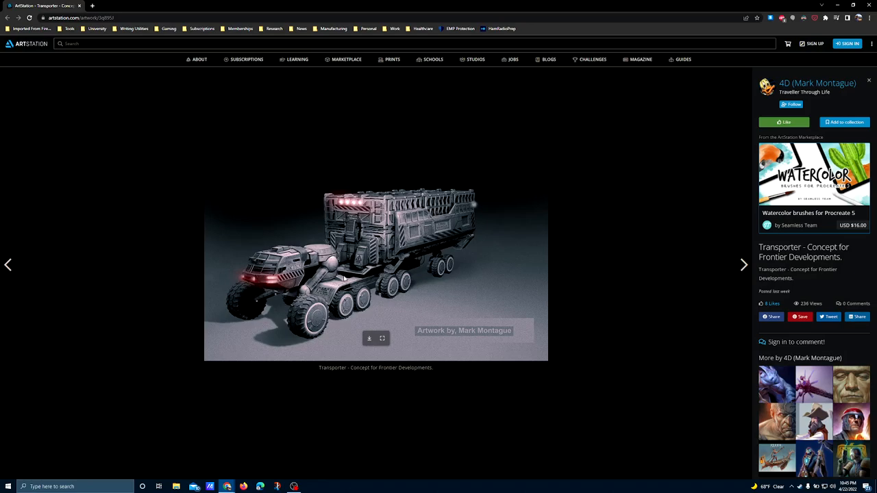
pyautogui.moveTo(386, 248)
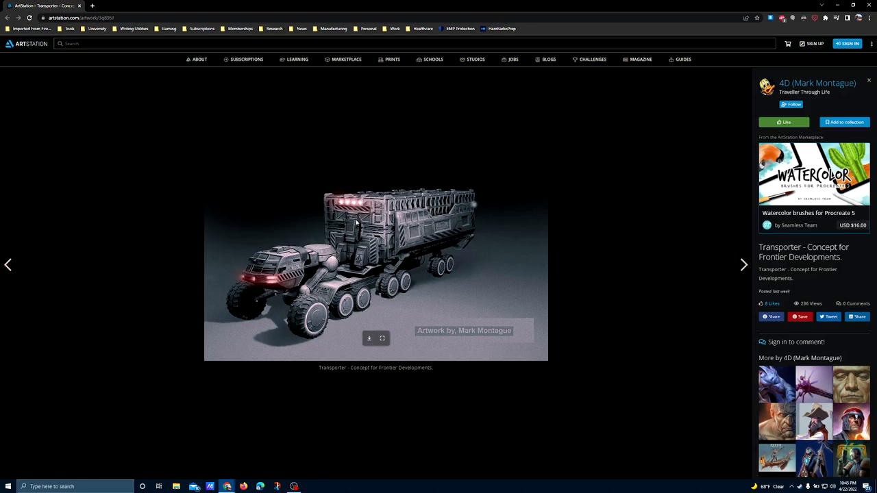
pyautogui.moveTo(421, 245)
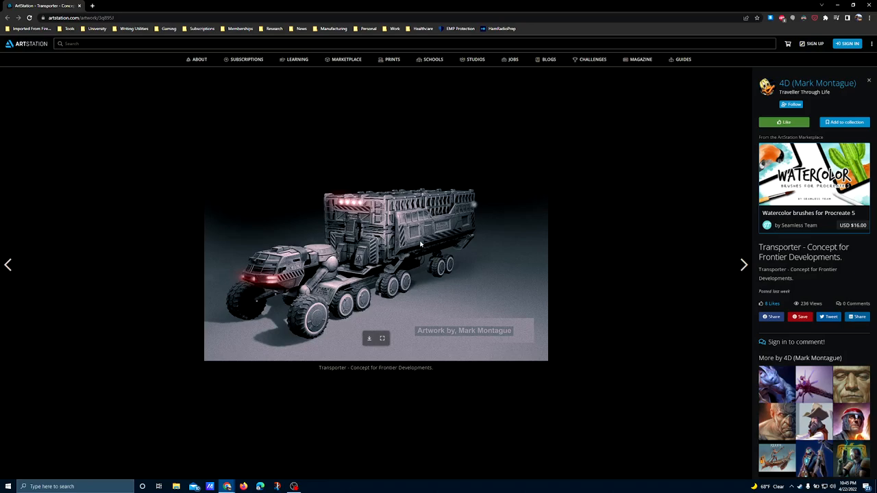
pyautogui.moveTo(380, 269)
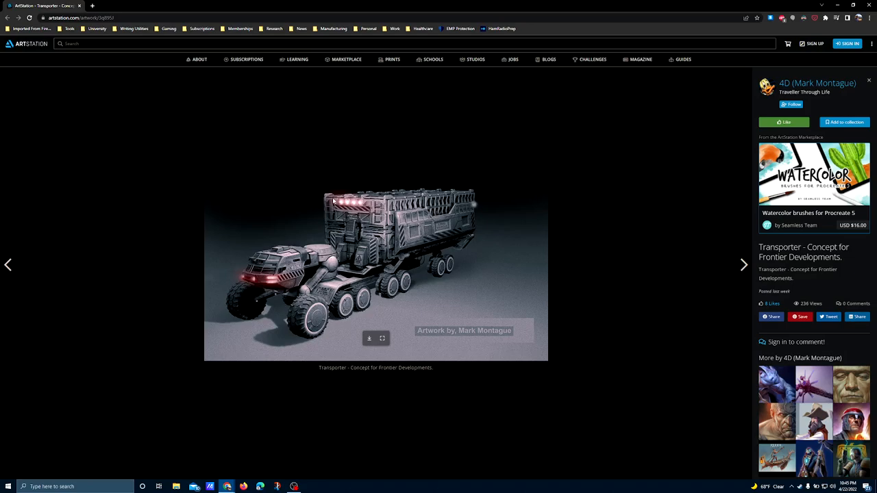
pyautogui.moveTo(377, 211)
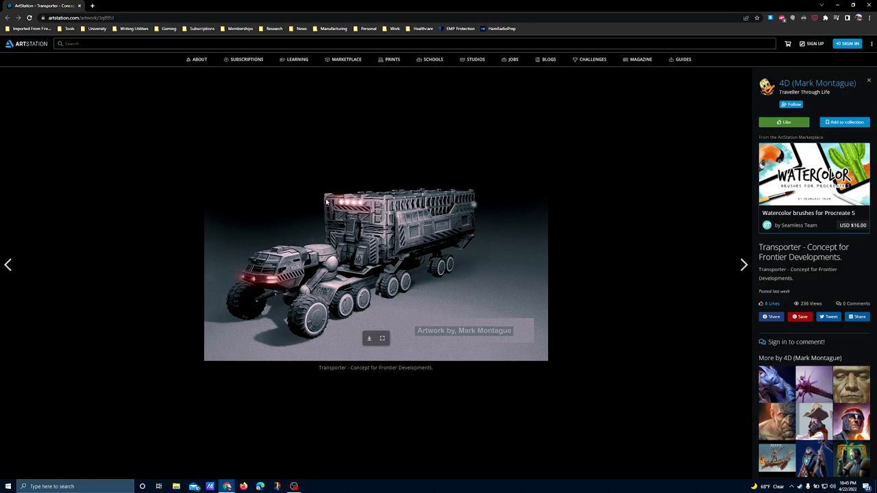
pyautogui.moveTo(384, 211)
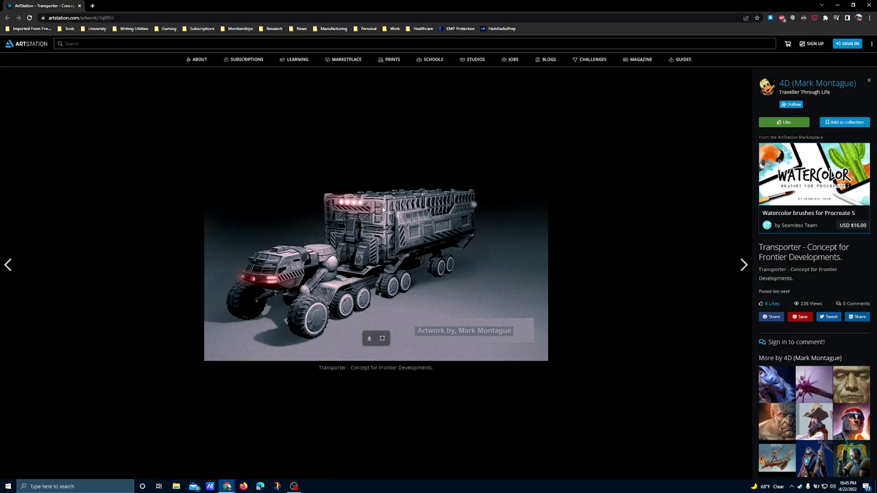
pyautogui.moveTo(472, 226)
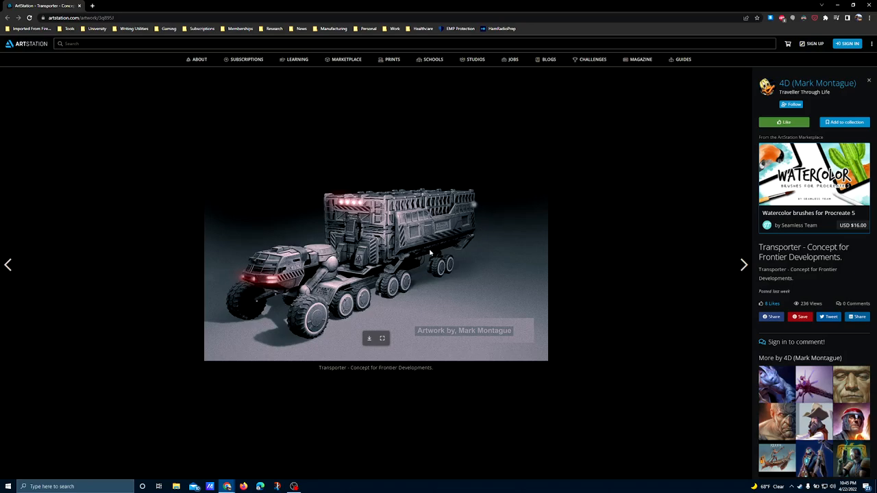
pyautogui.moveTo(375, 261)
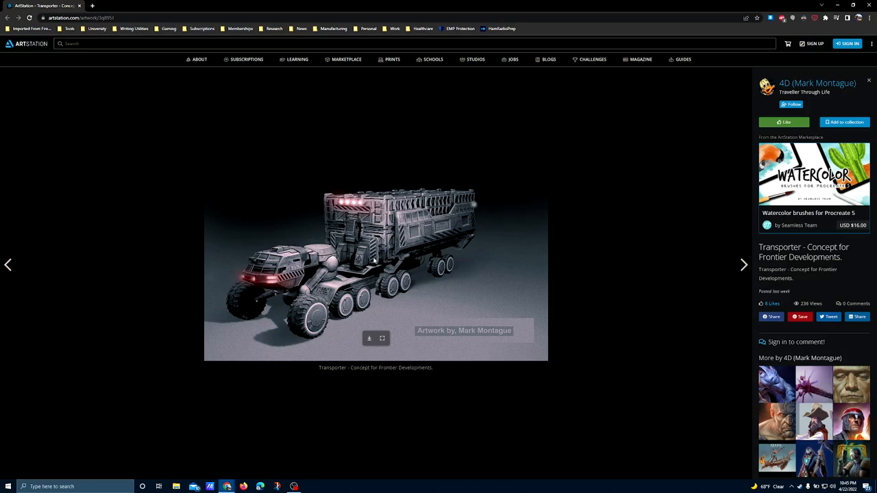
pyautogui.moveTo(337, 268)
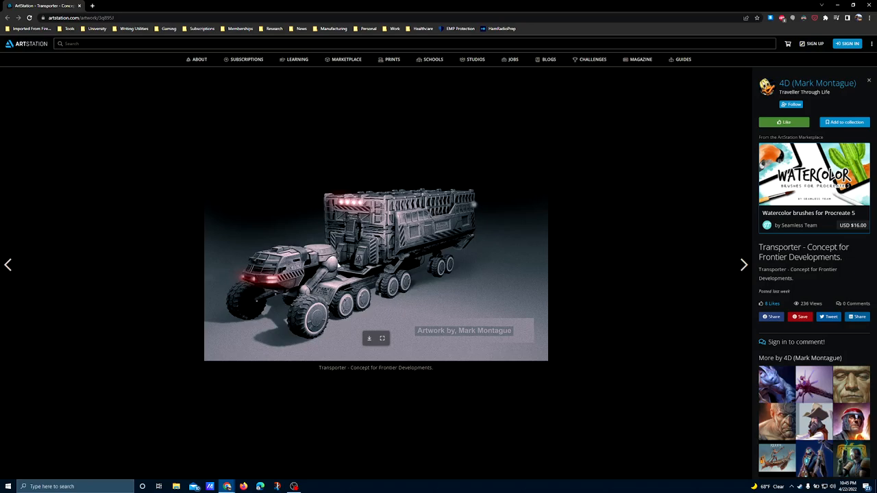
pyautogui.moveTo(352, 280)
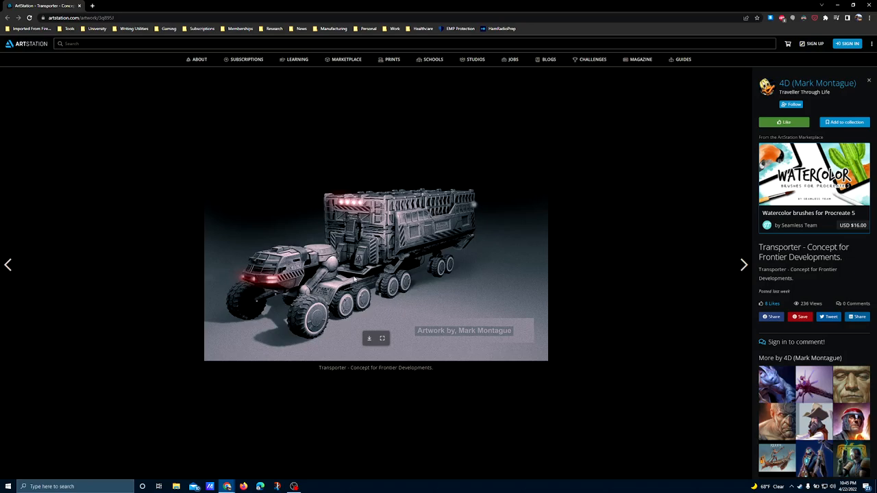
pyautogui.moveTo(314, 268)
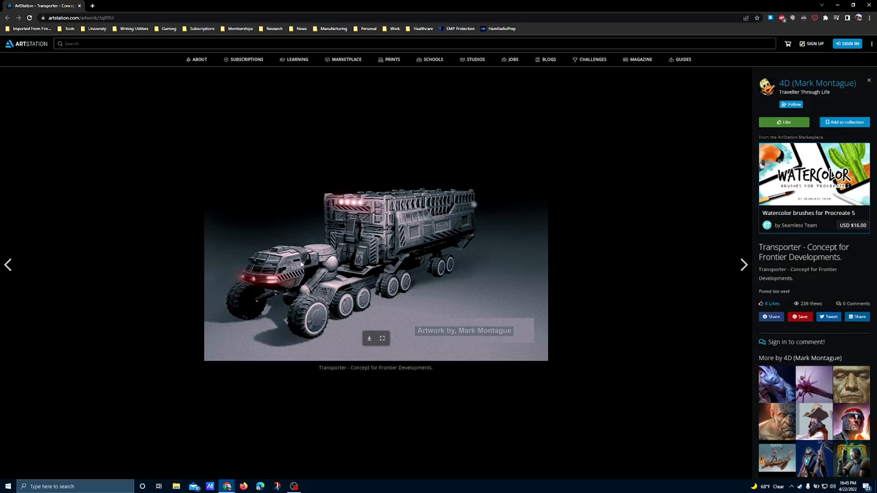
pyautogui.moveTo(297, 246)
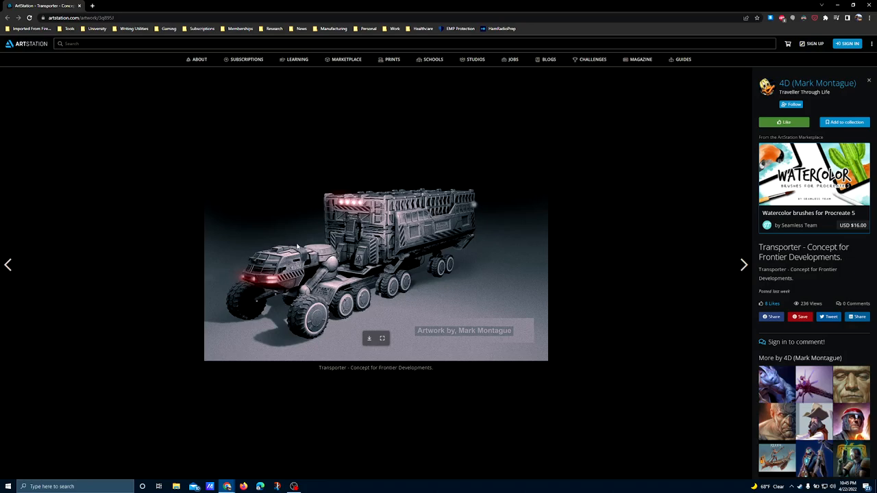
pyautogui.moveTo(343, 277)
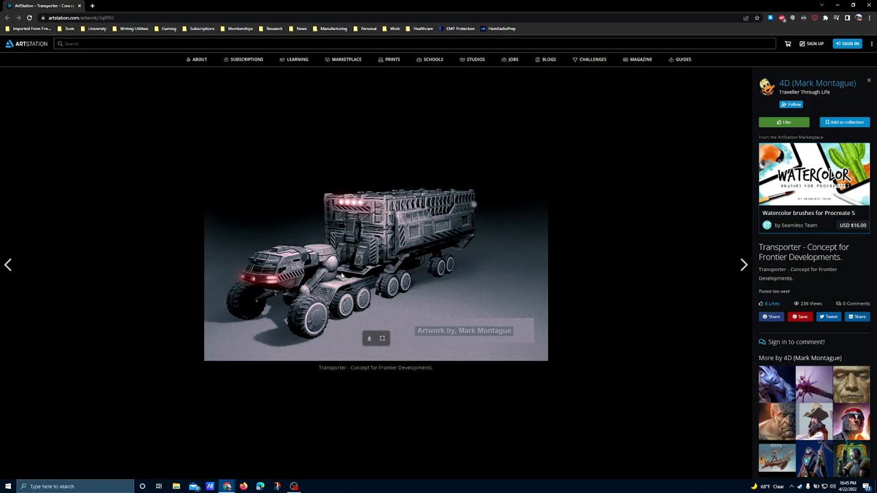
pyautogui.moveTo(424, 230)
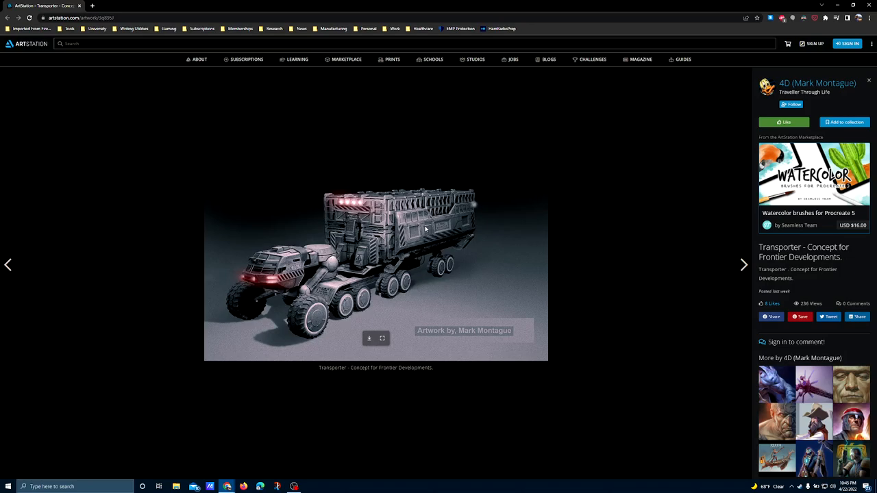
pyautogui.moveTo(375, 242)
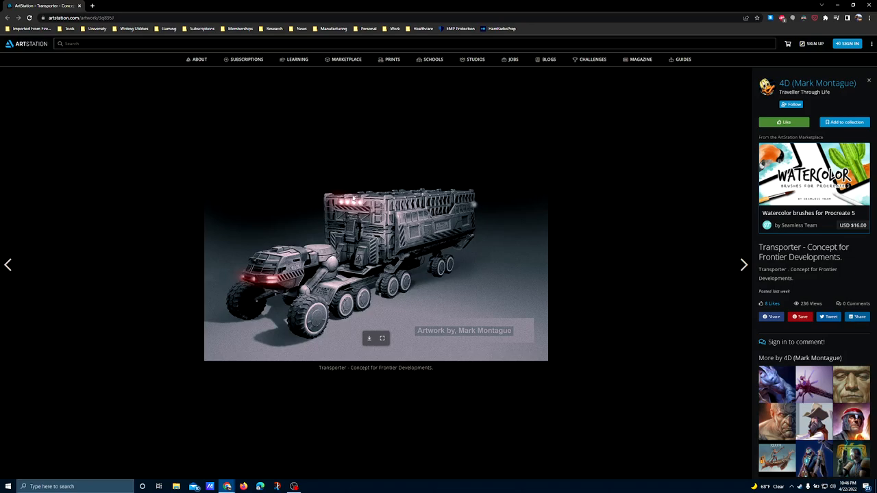
pyautogui.moveTo(353, 198)
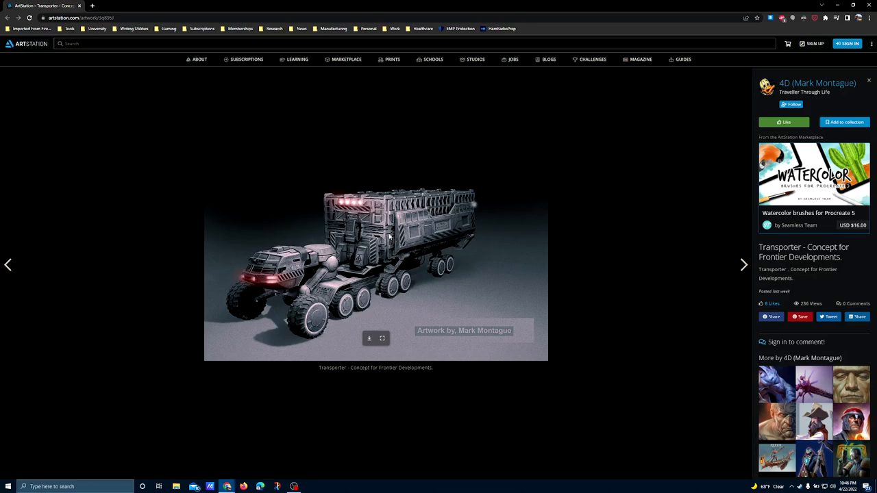
pyautogui.moveTo(385, 201)
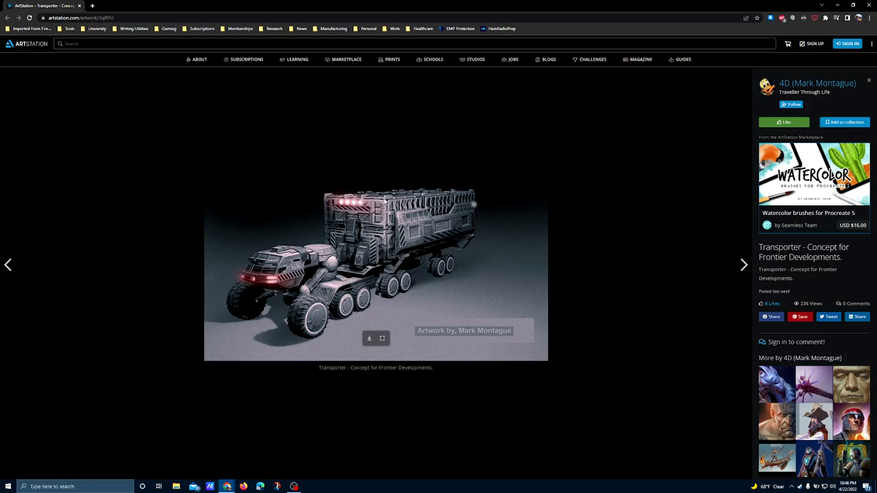
pyautogui.moveTo(448, 248)
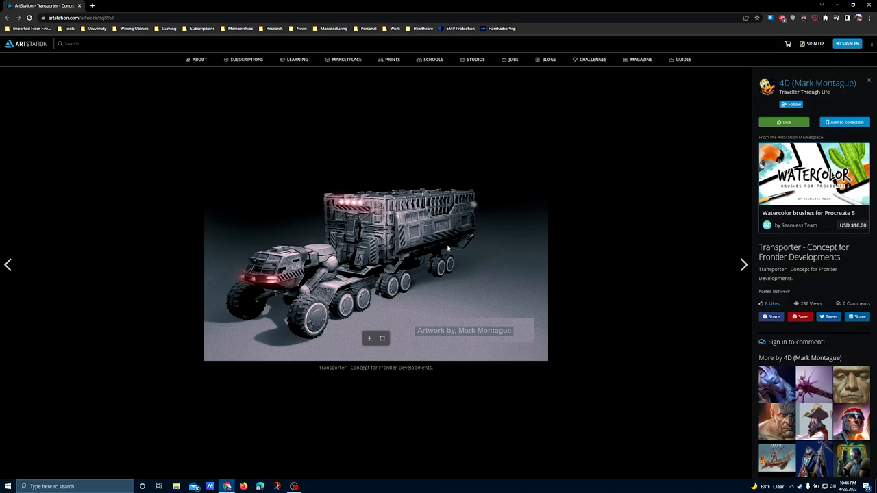
pyautogui.moveTo(413, 223)
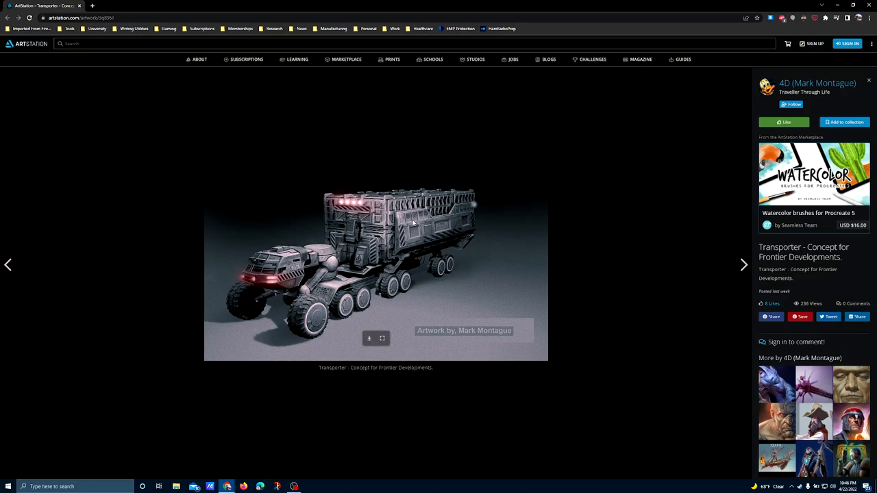
pyautogui.moveTo(438, 275)
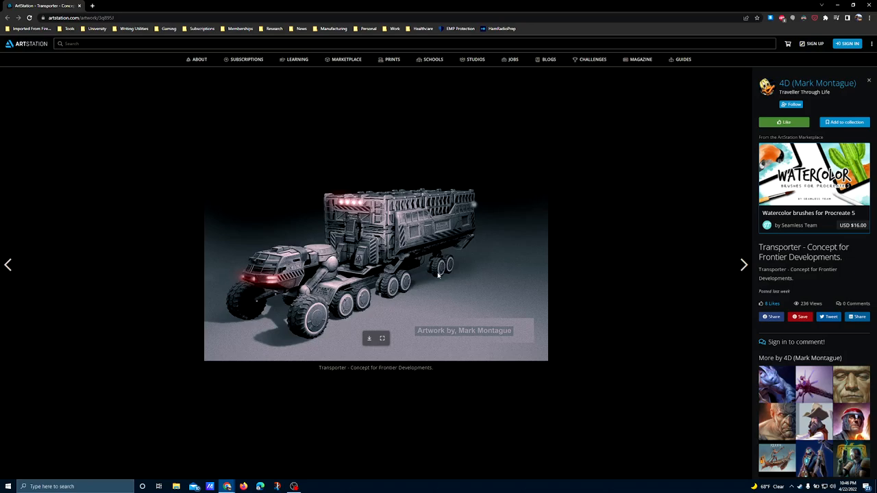
pyautogui.moveTo(425, 271)
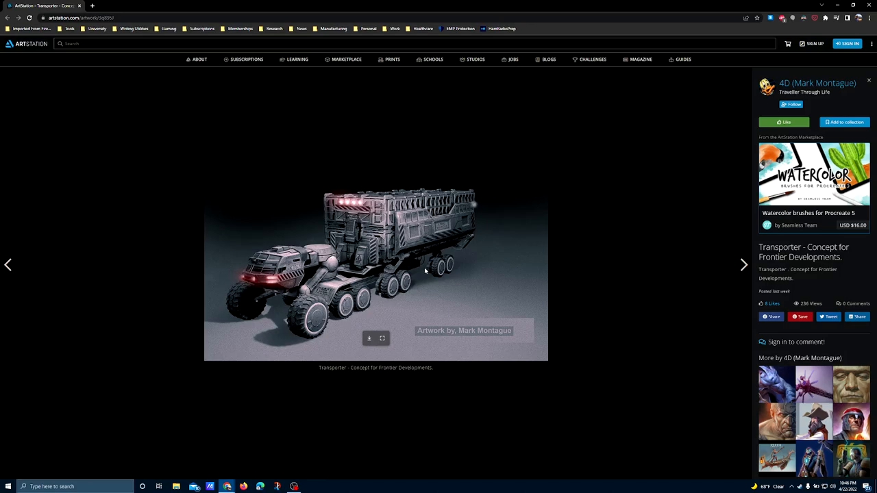
pyautogui.moveTo(425, 271)
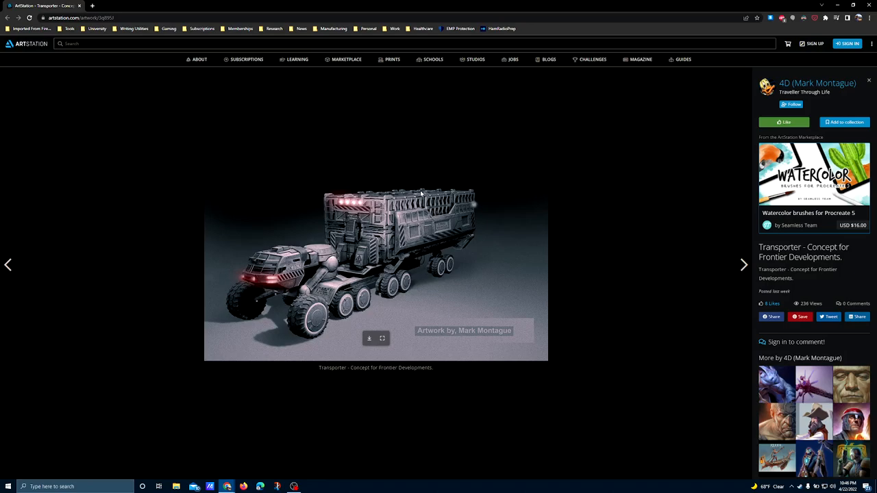
pyautogui.moveTo(394, 235)
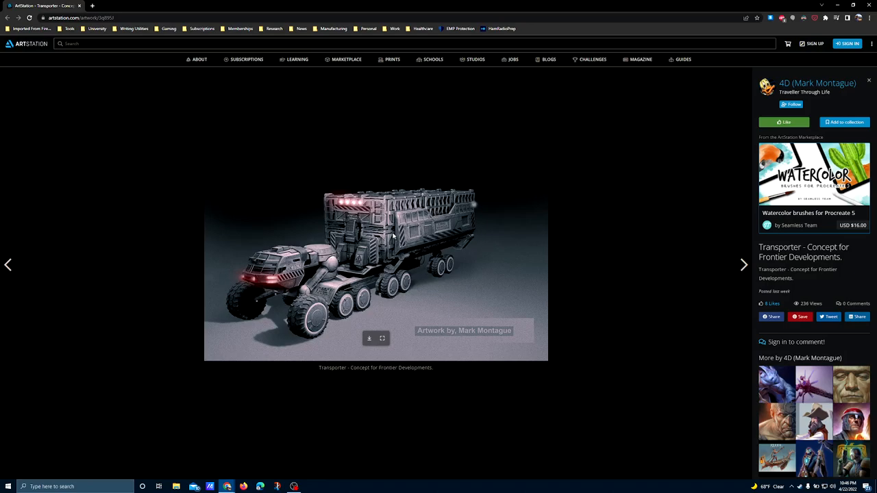
pyautogui.moveTo(406, 181)
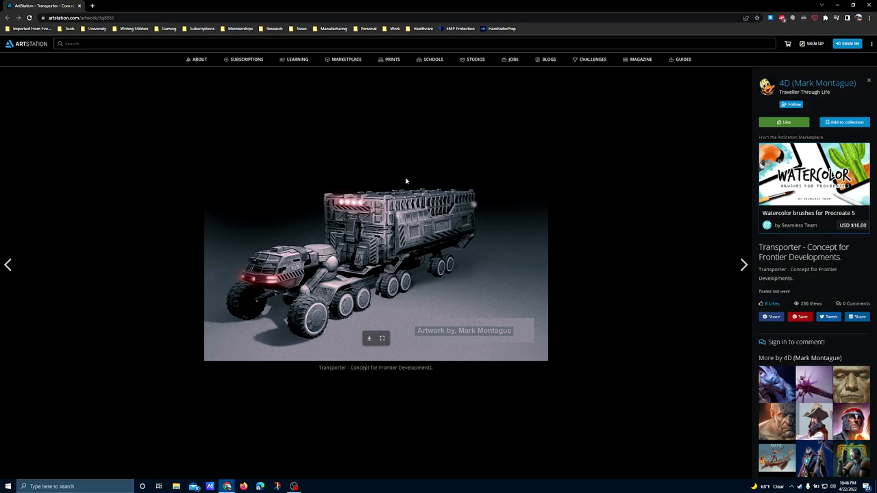